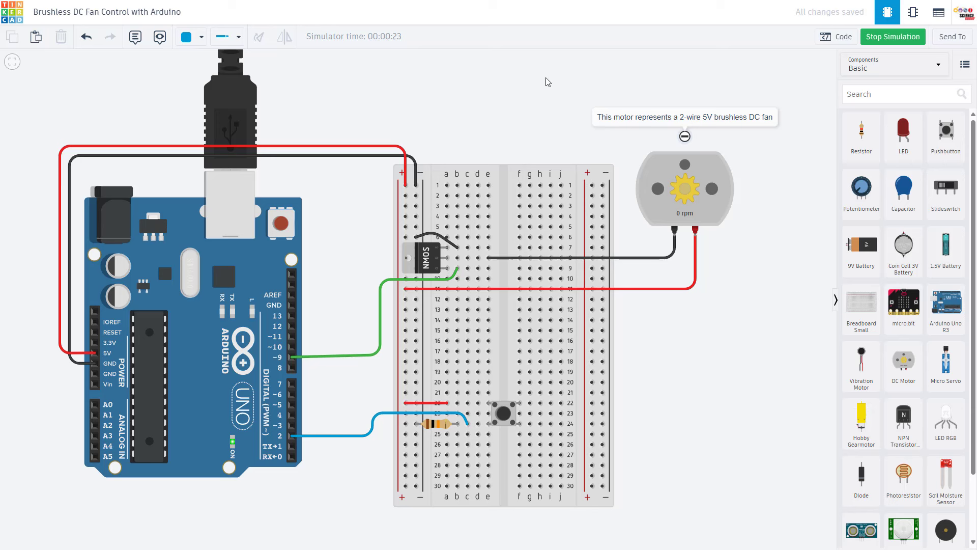
mouse_move(310, 483)
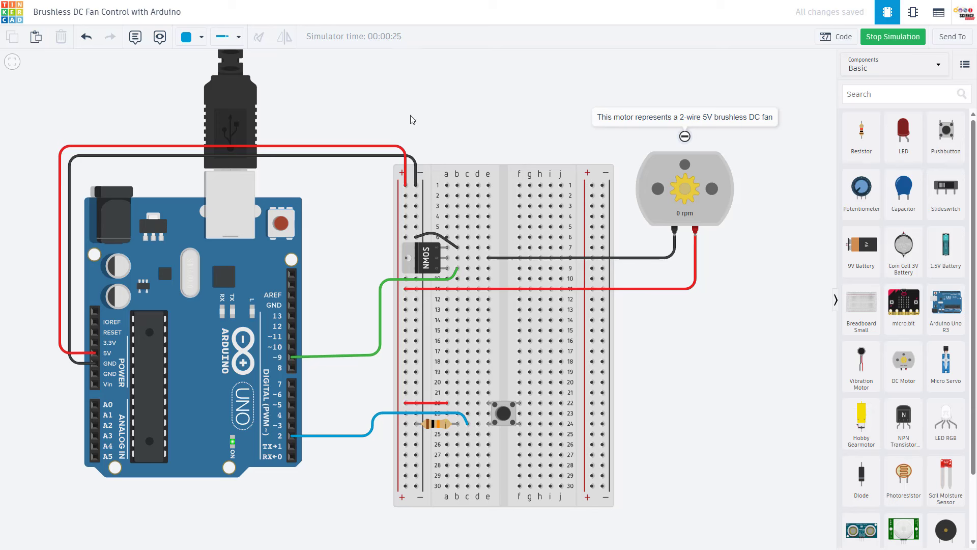
mouse_move(359, 202)
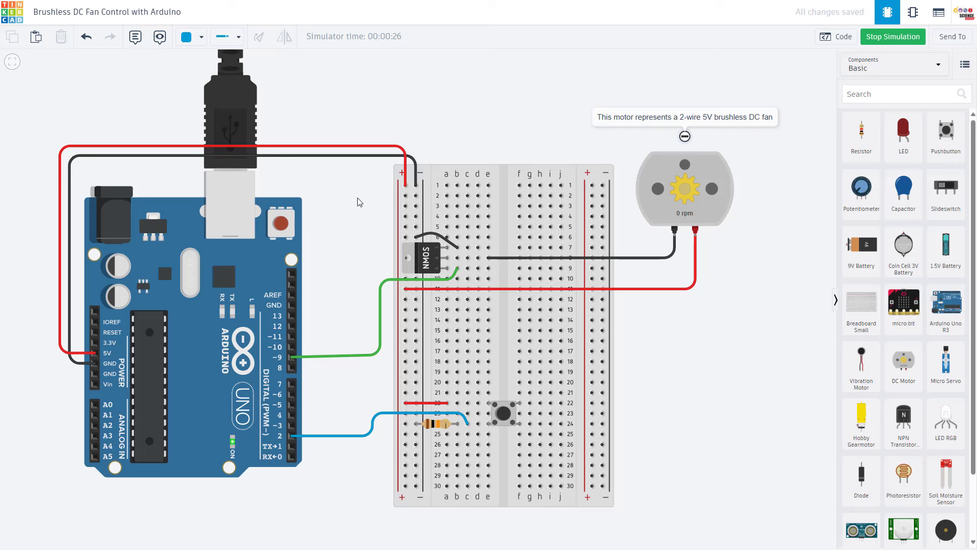
mouse_move(356, 296)
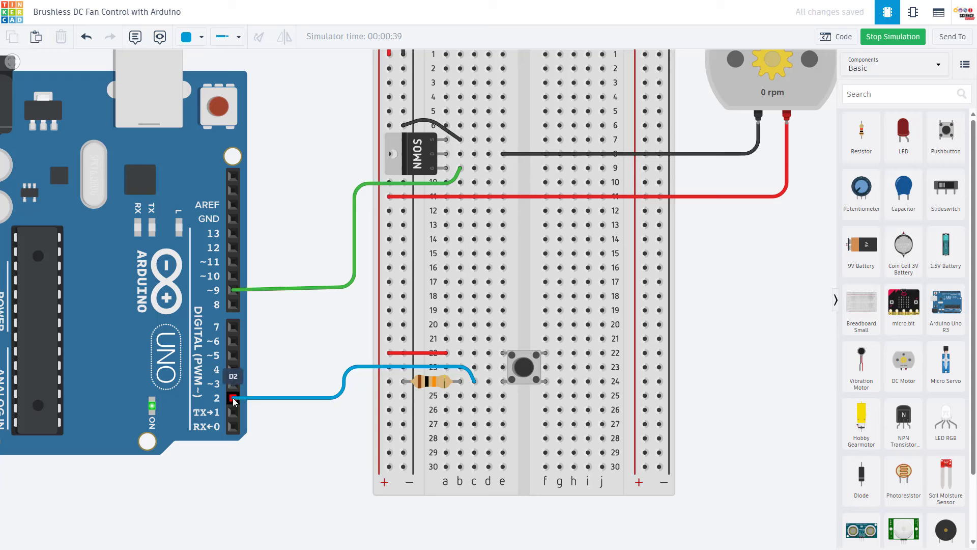
Stop the running simulation so the fan circuit returns to editing mode.
left_click(458, 353)
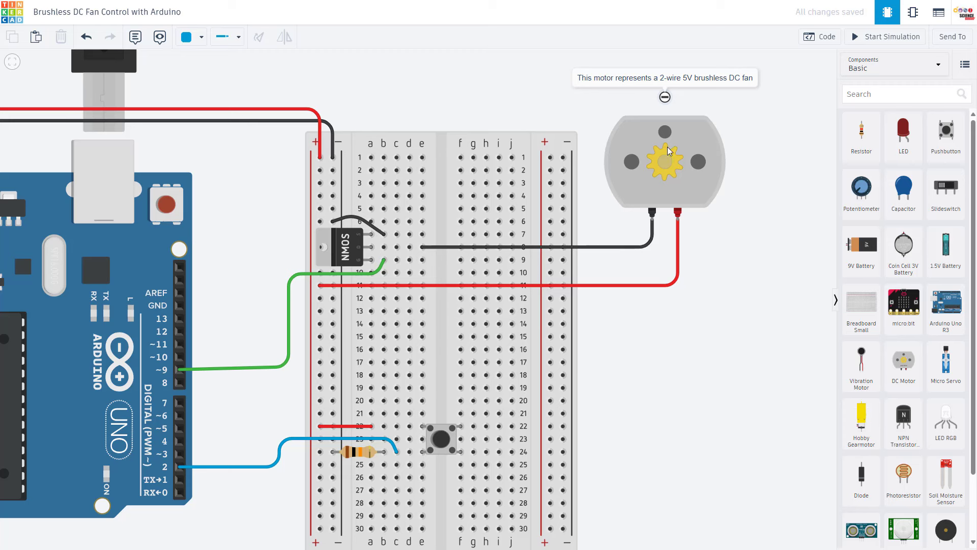
mouse_move(678, 146)
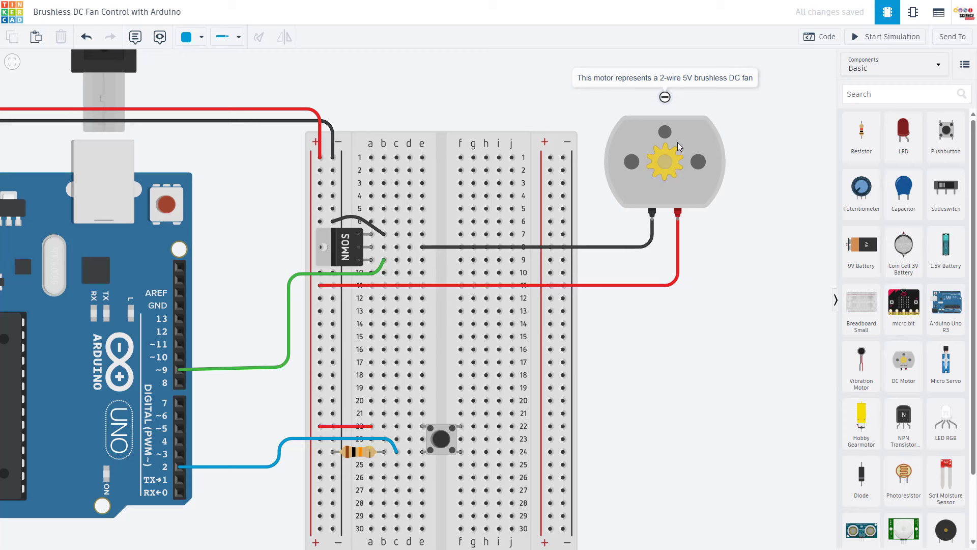
mouse_move(862, 194)
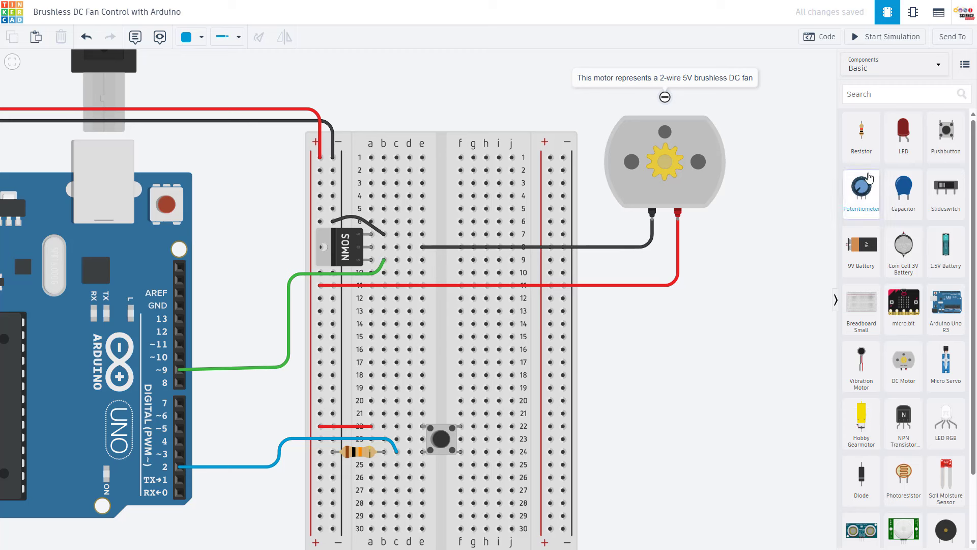
mouse_move(644, 209)
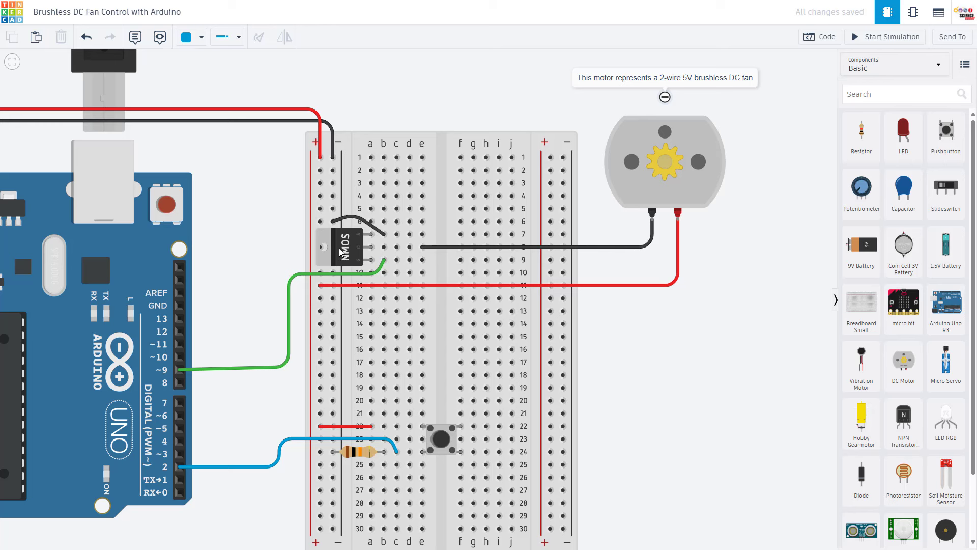
mouse_move(322, 250)
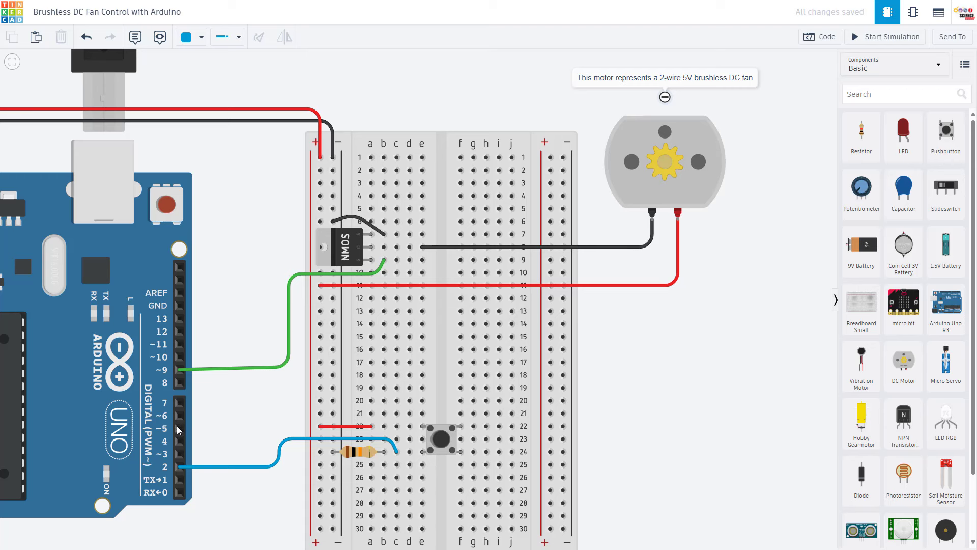
mouse_move(181, 349)
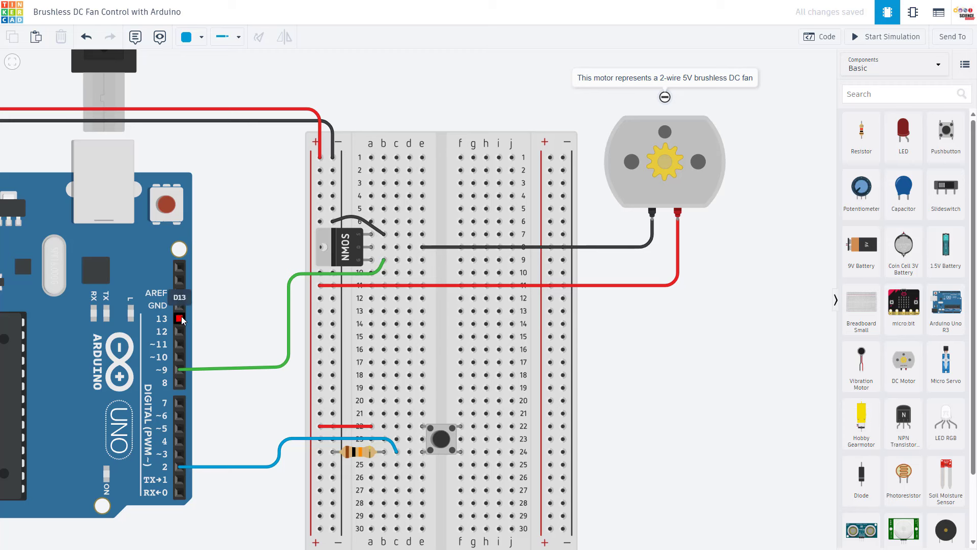
mouse_move(192, 336)
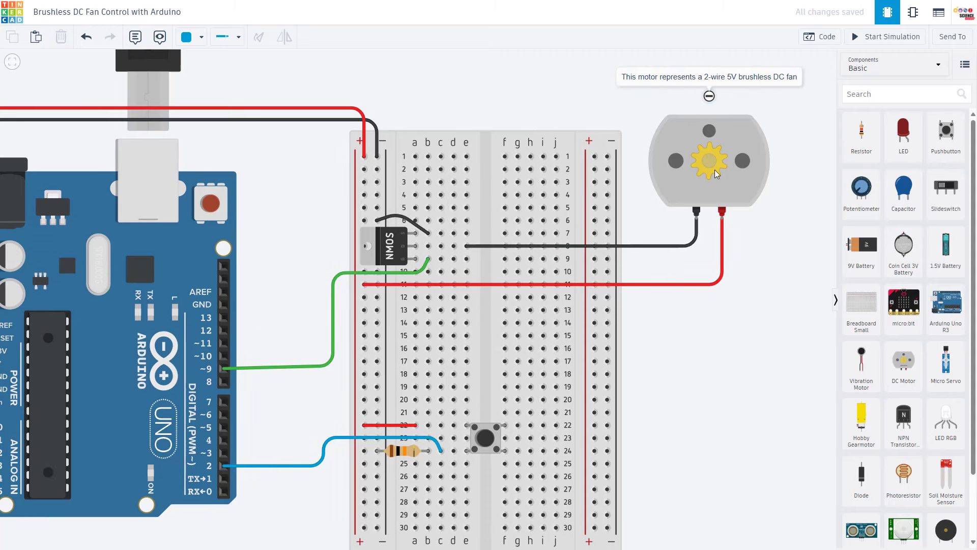
mouse_move(683, 159)
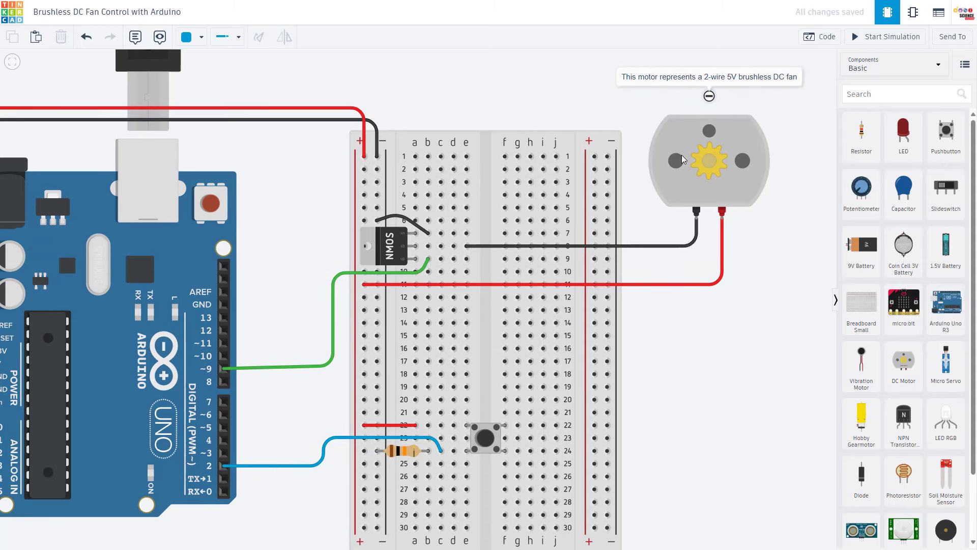
mouse_move(690, 168)
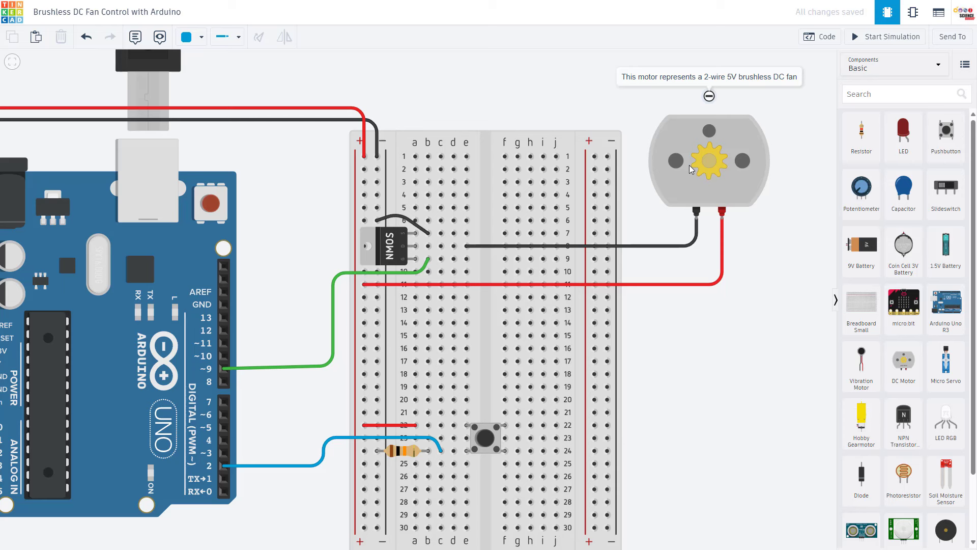
mouse_move(702, 170)
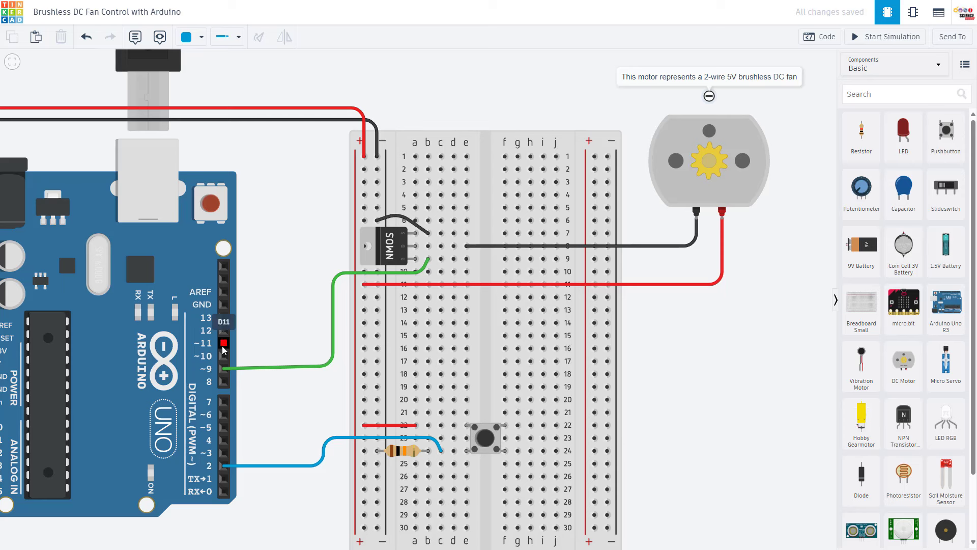
mouse_move(230, 337)
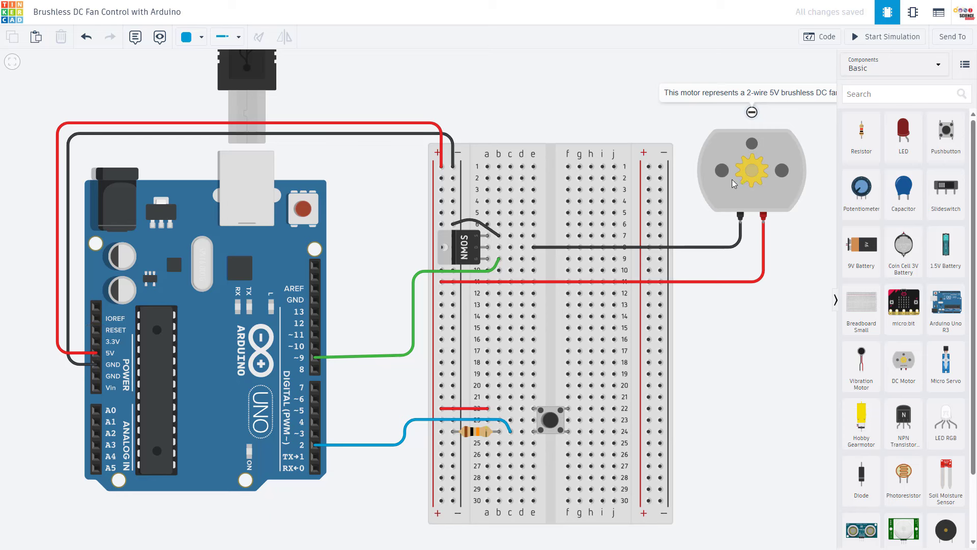
mouse_move(562, 209)
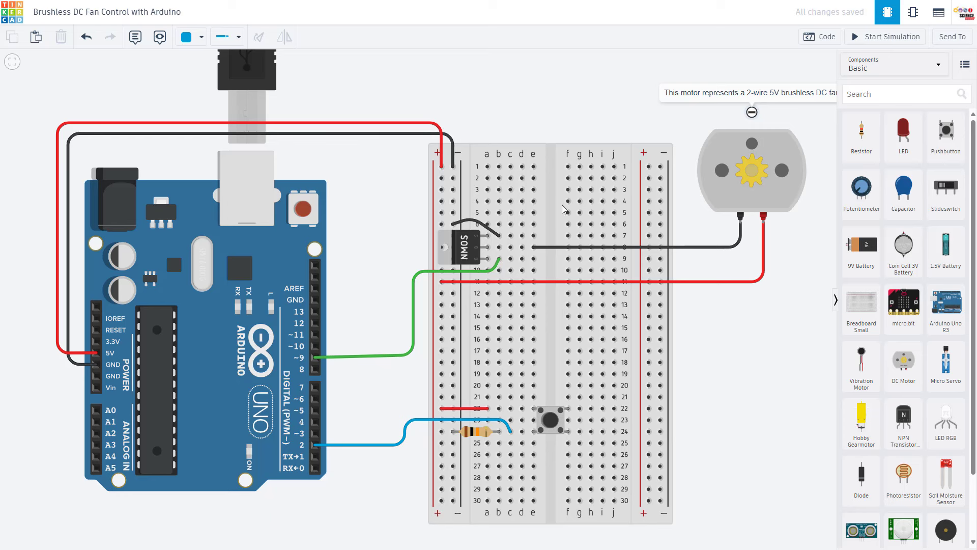
mouse_move(528, 137)
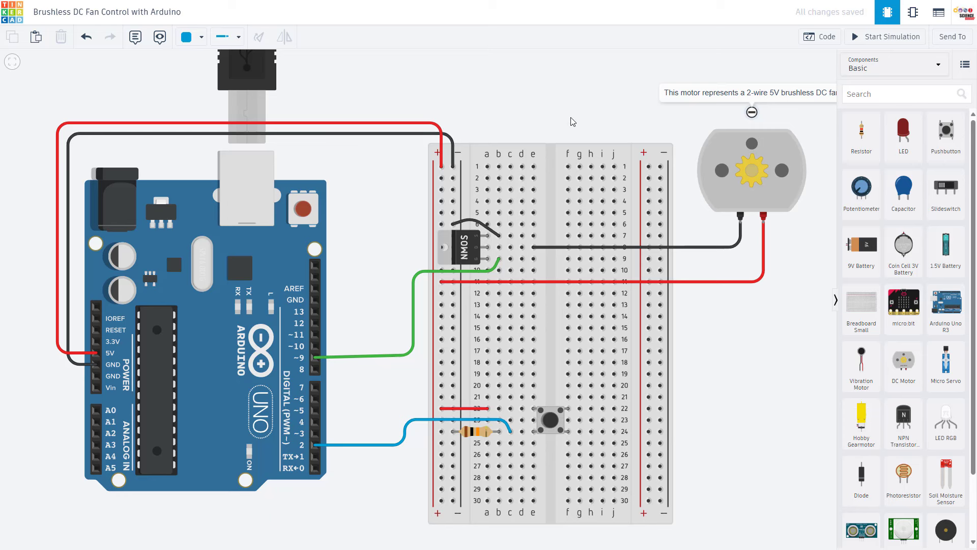
mouse_move(757, 197)
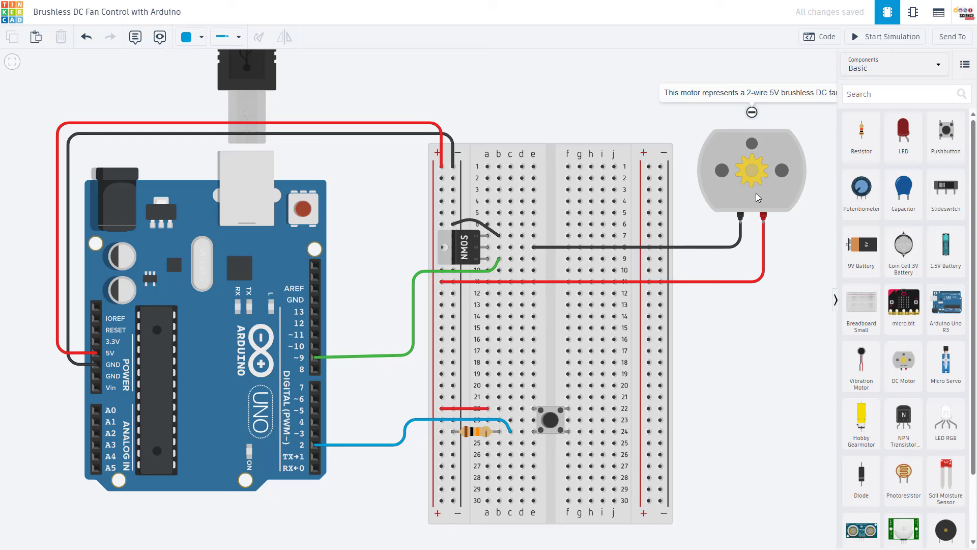
mouse_move(513, 301)
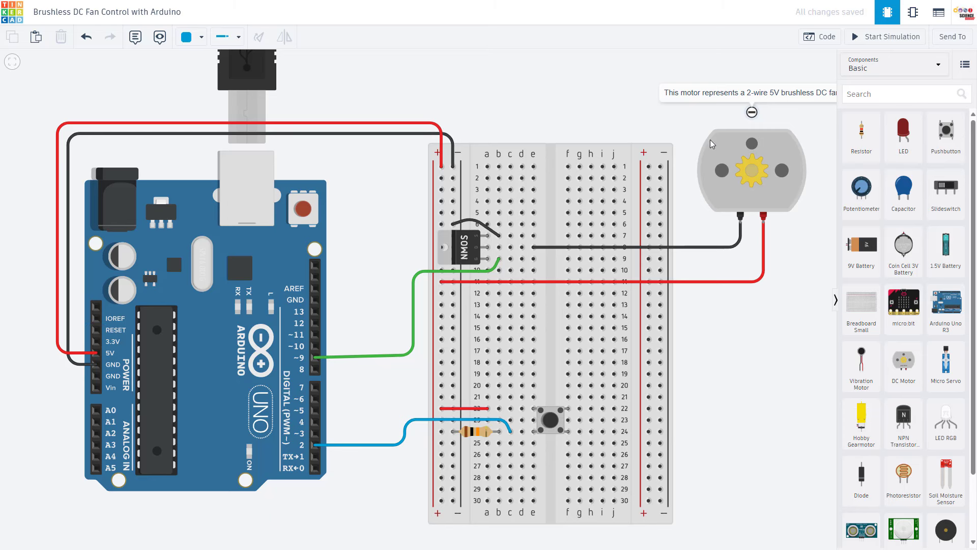
mouse_move(730, 166)
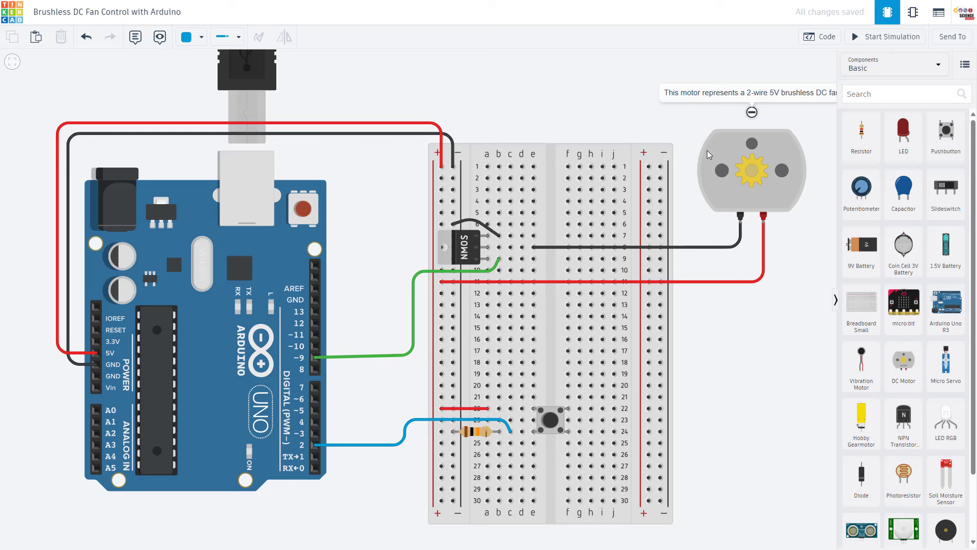
mouse_move(710, 161)
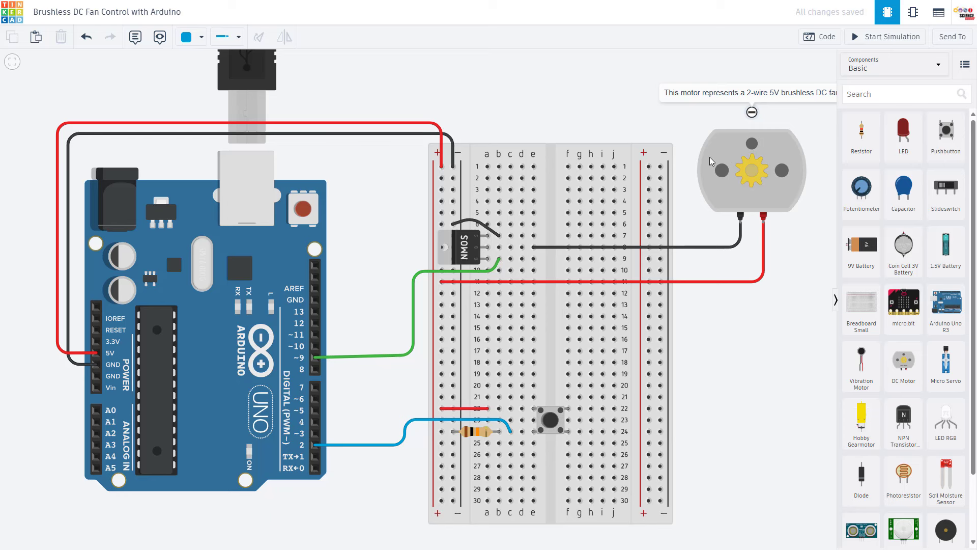
mouse_move(714, 197)
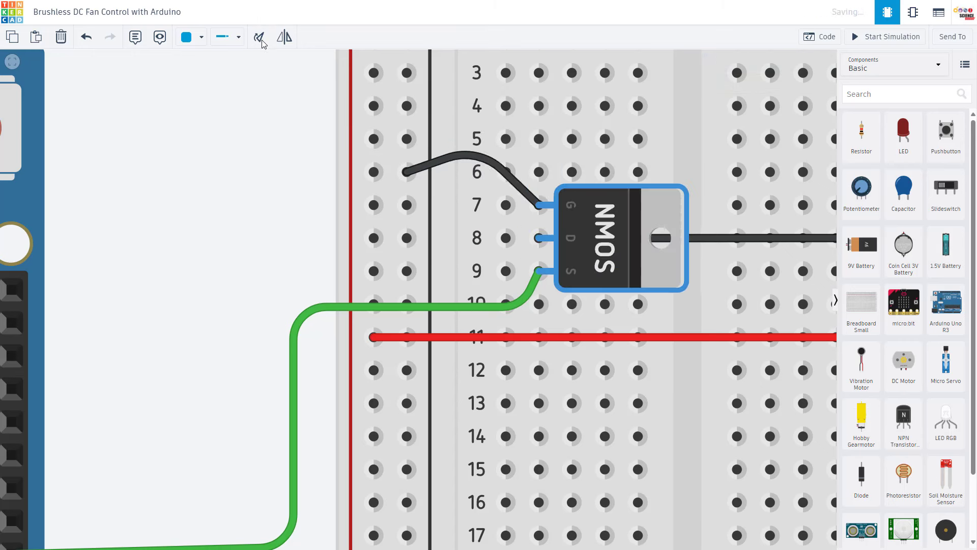
left_click(283, 37)
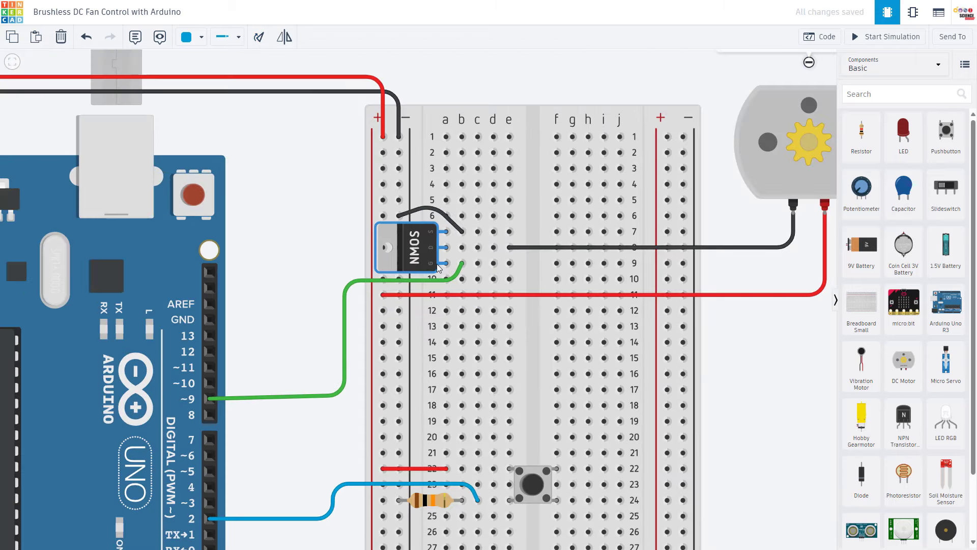
left_click(458, 265)
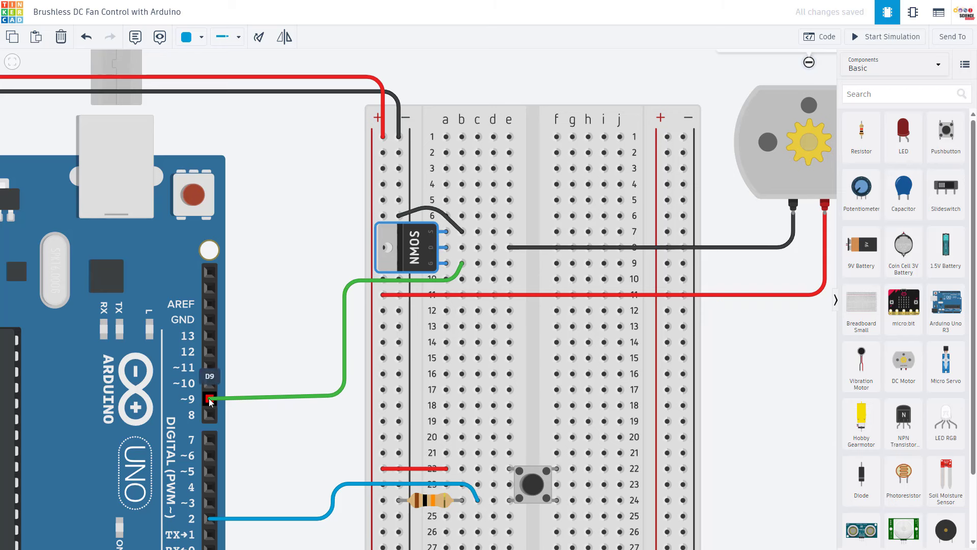
mouse_move(446, 248)
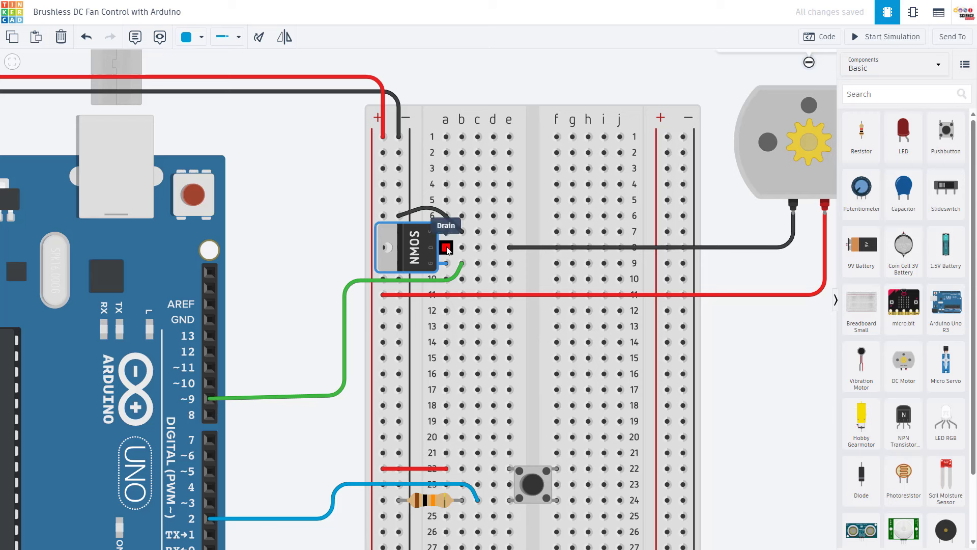
mouse_move(794, 213)
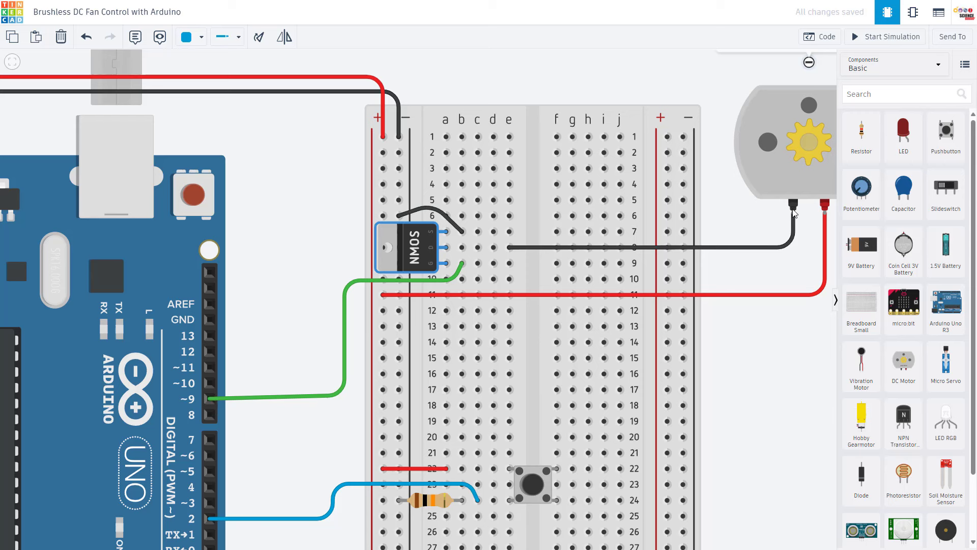
mouse_move(778, 179)
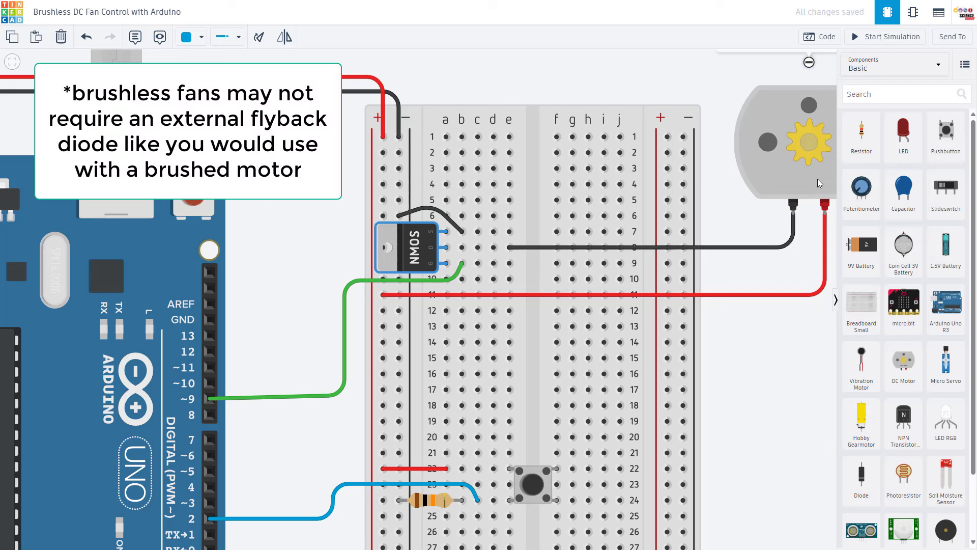
mouse_move(670, 311)
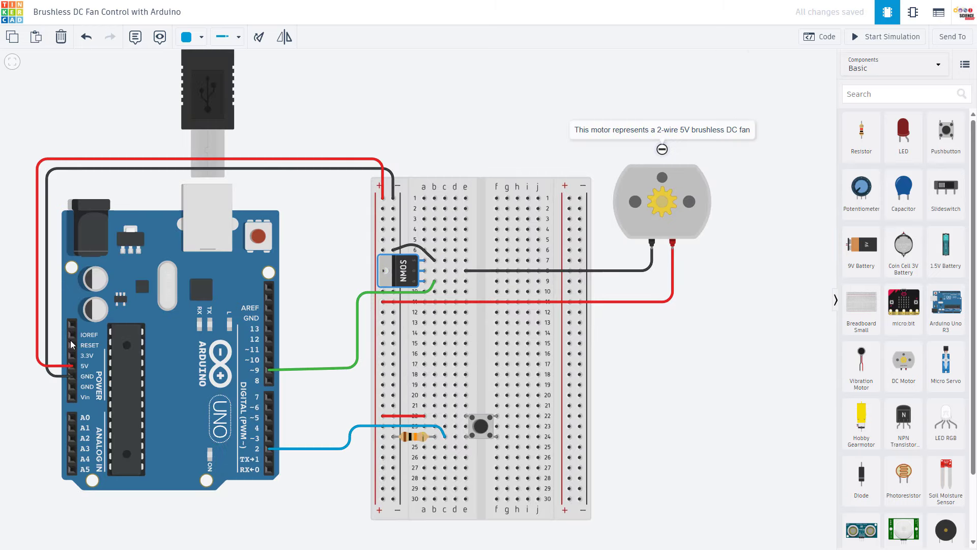
mouse_move(352, 302)
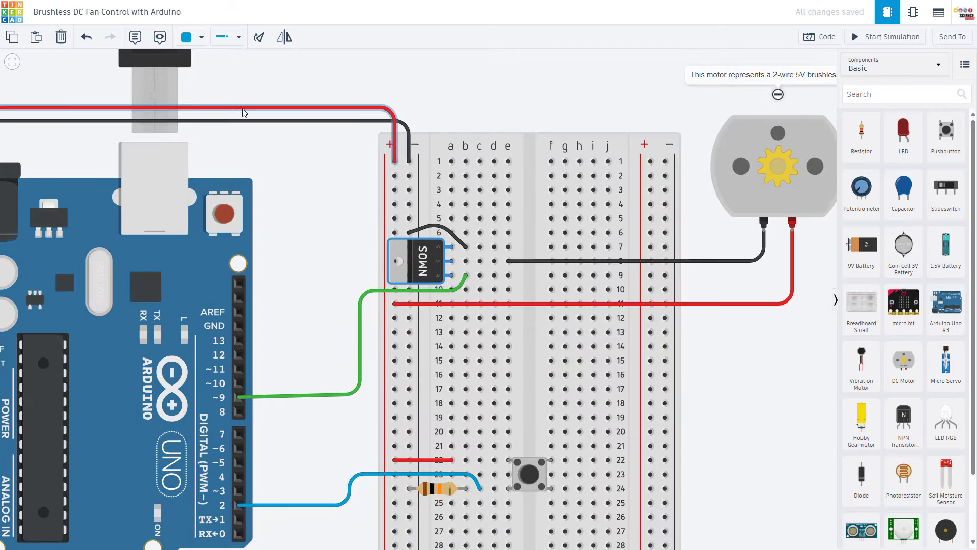
mouse_move(423, 314)
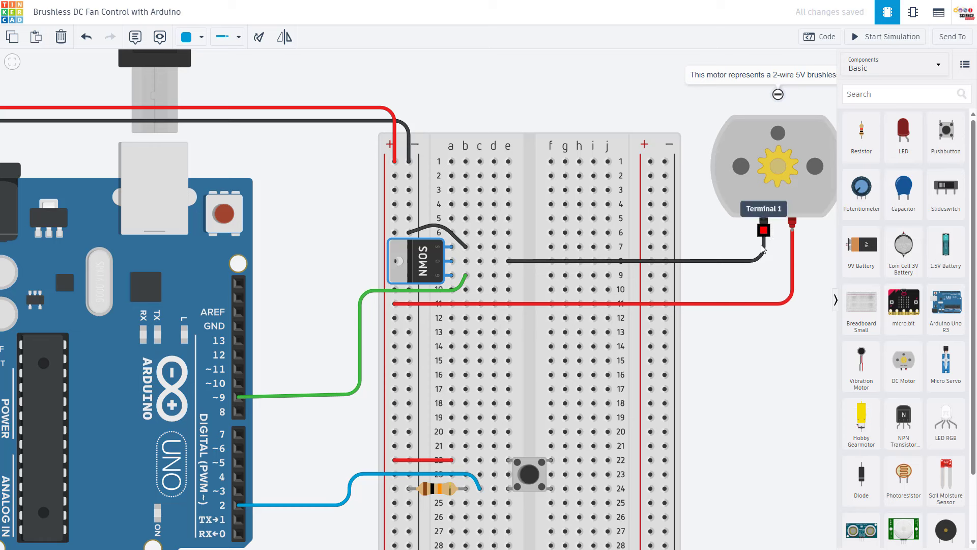
mouse_move(489, 267)
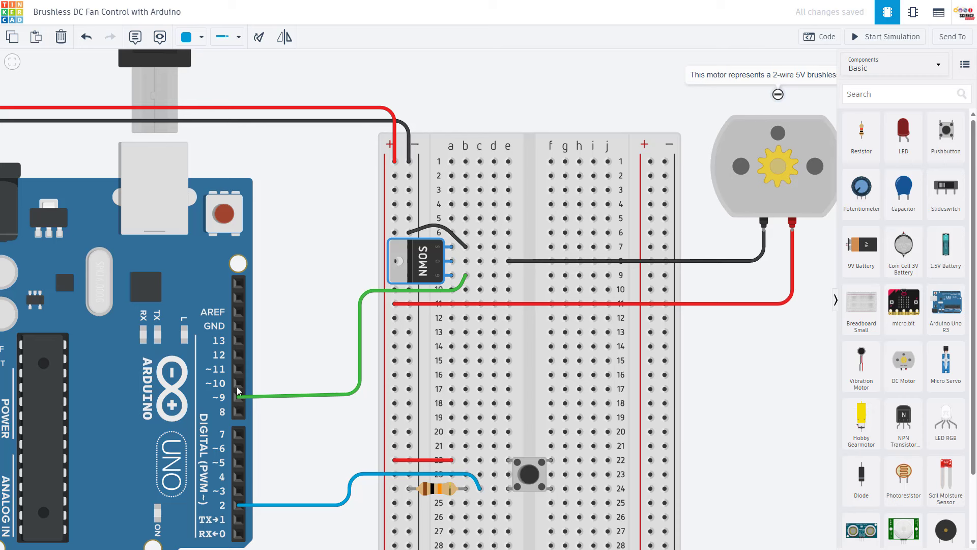
mouse_move(238, 397)
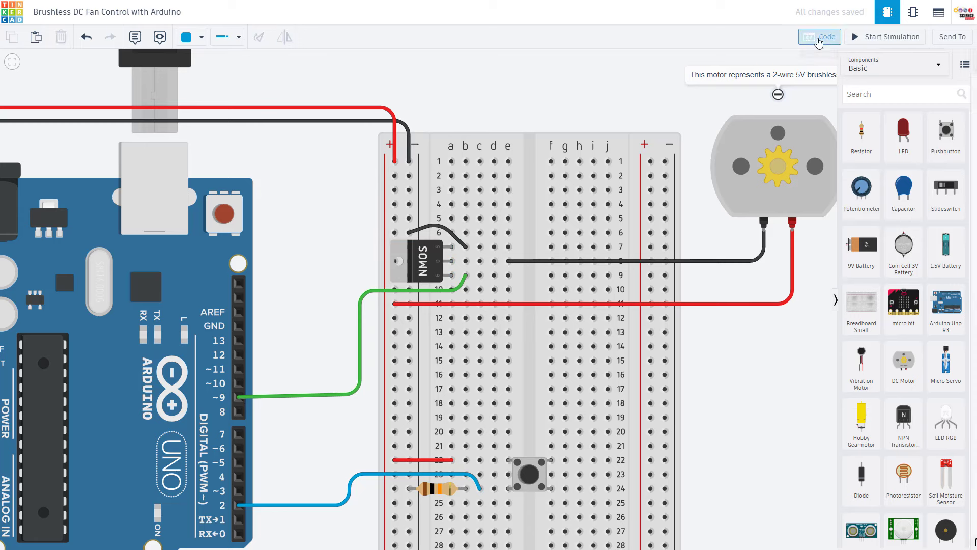
Review the sketch (button on pin 2, fan on pin 9 as output) in the code editor and start the simulation.
left_click(819, 36)
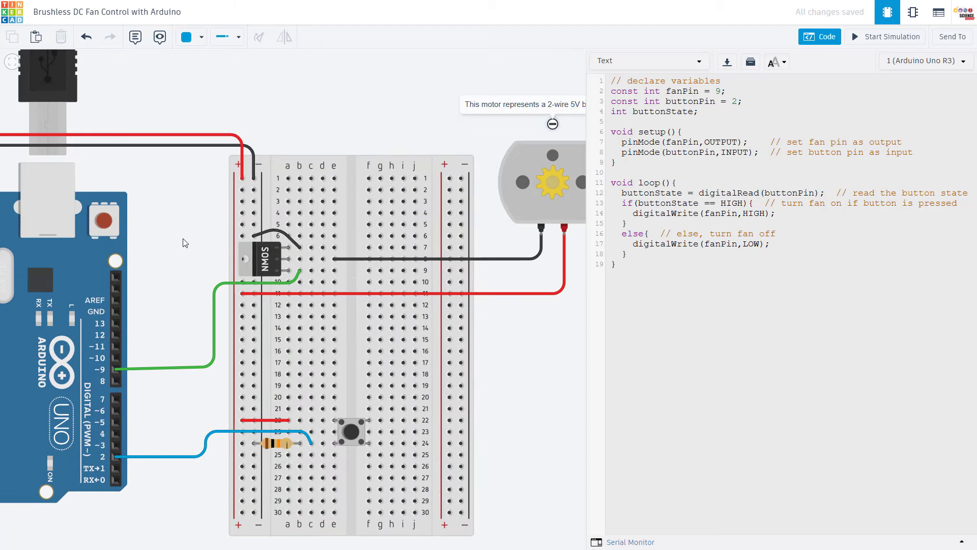
mouse_move(193, 244)
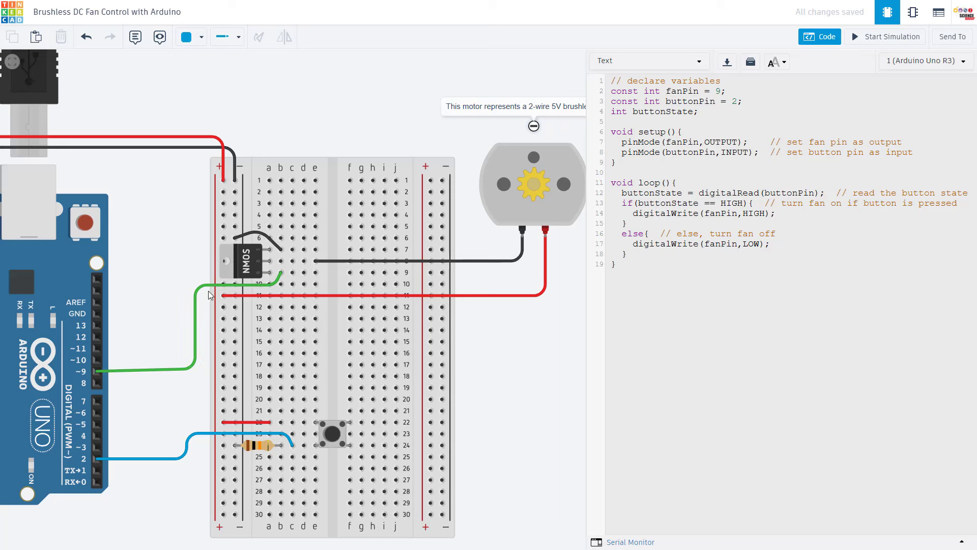
mouse_move(96, 374)
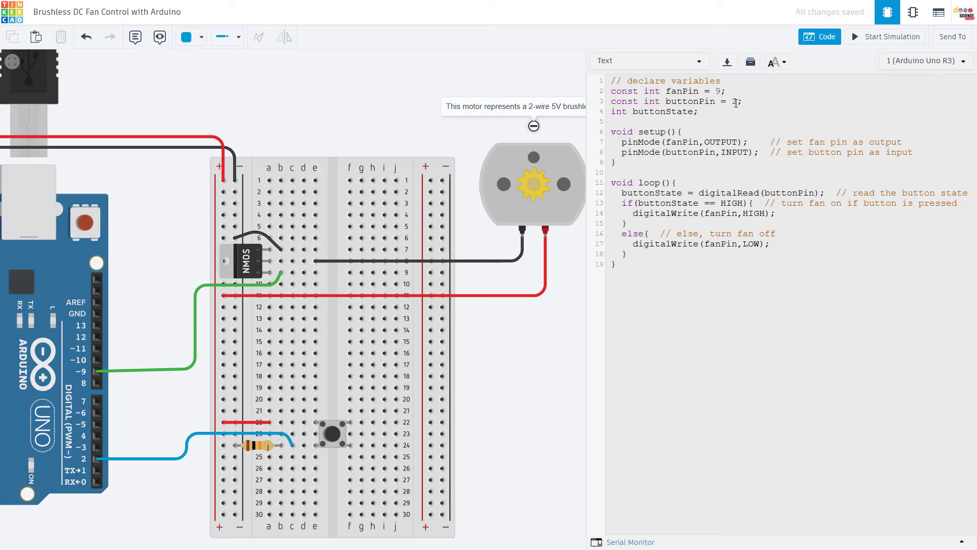
type("2")
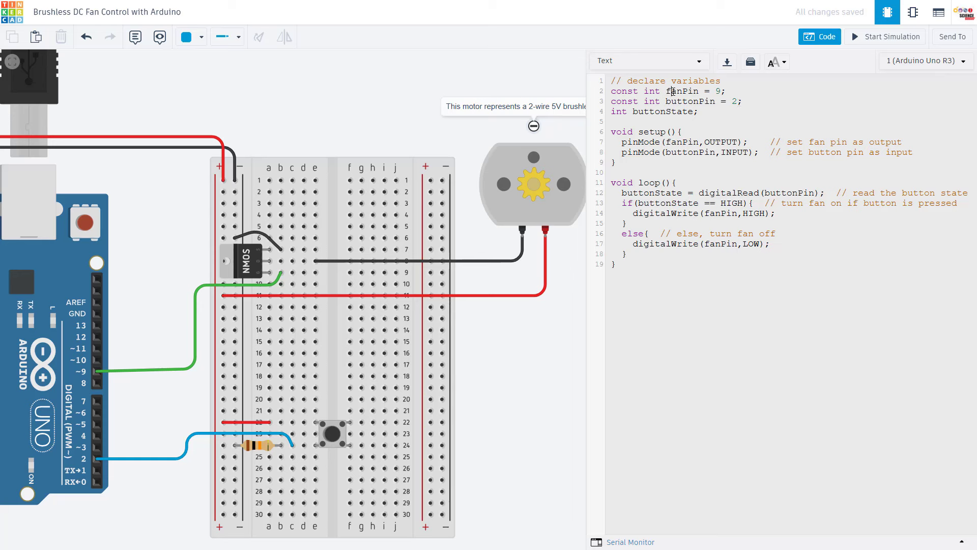
mouse_move(689, 102)
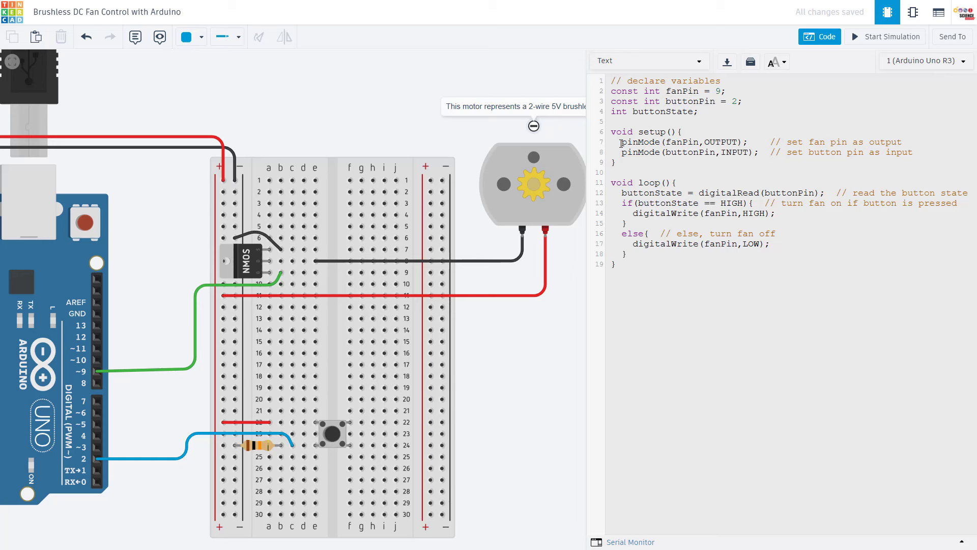
triple_click(682, 142)
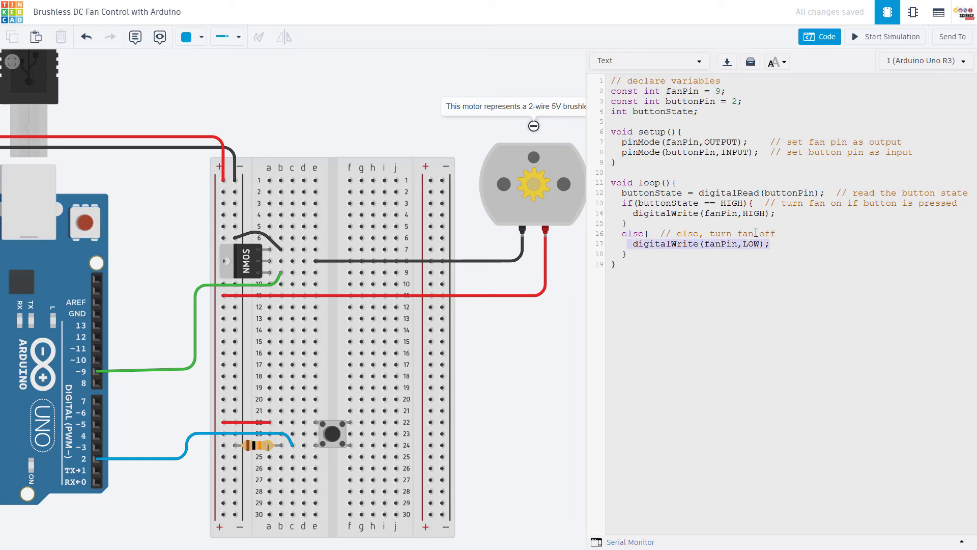
left_click(886, 36)
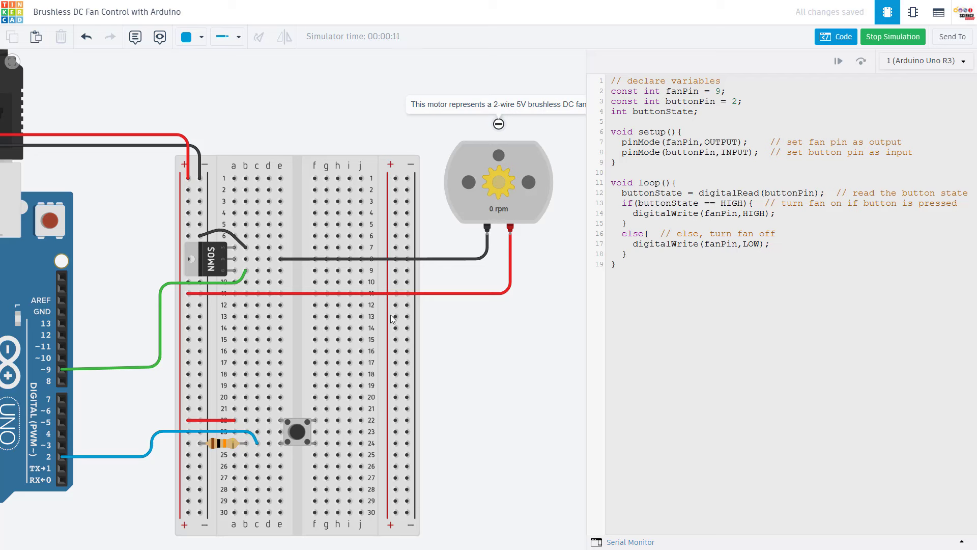
left_click(297, 431)
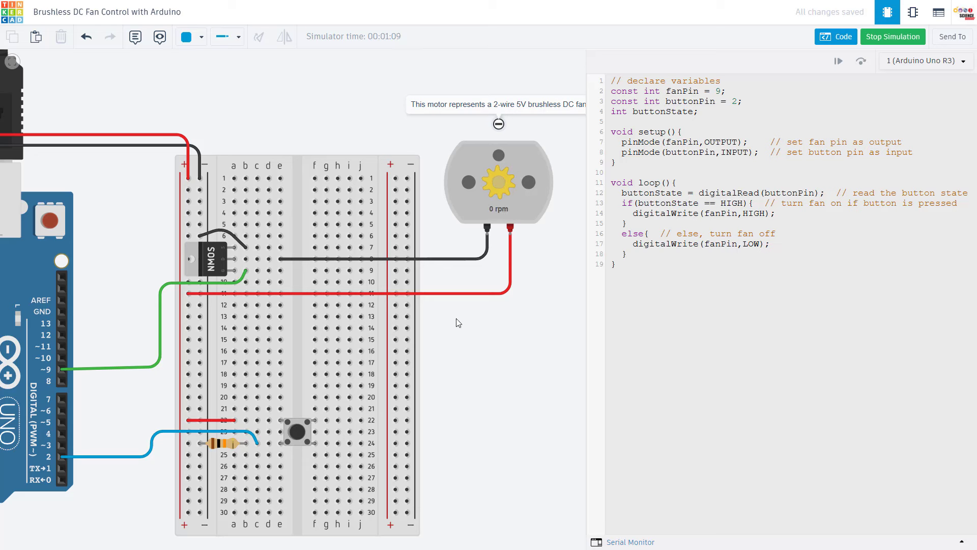
mouse_move(495, 358)
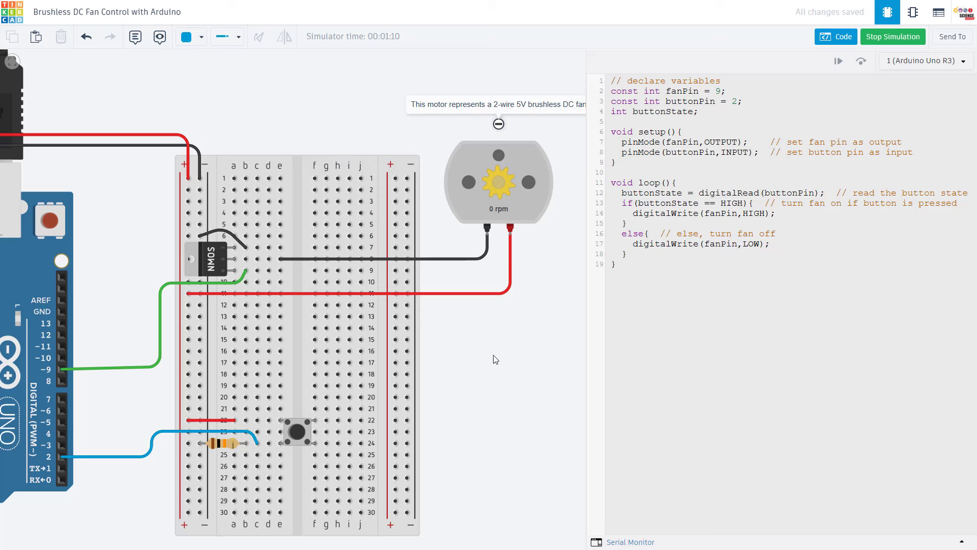